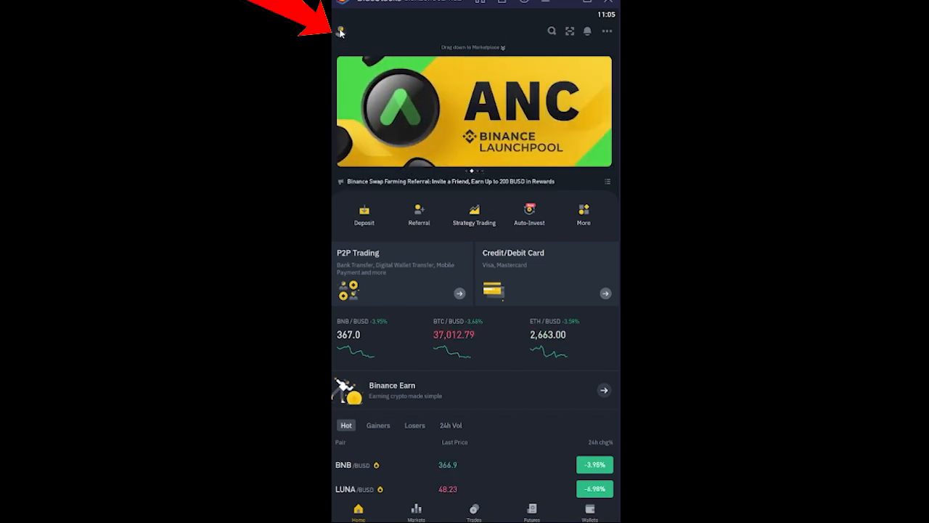
Open the account profile page from the home screen's avatar, showing the Unverified badge.
{"action": "left_click", "coordinate": [340, 30]}
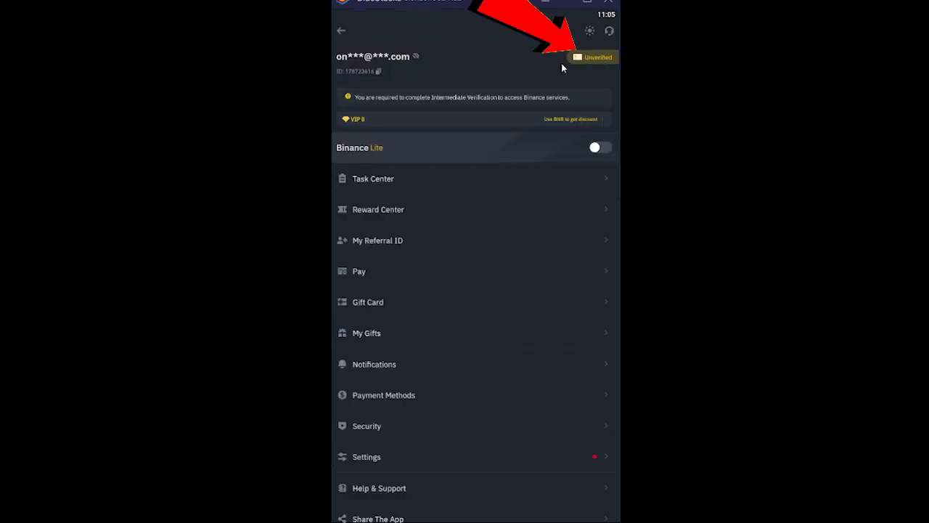
{"action": "left_click", "coordinate": [592, 57]}
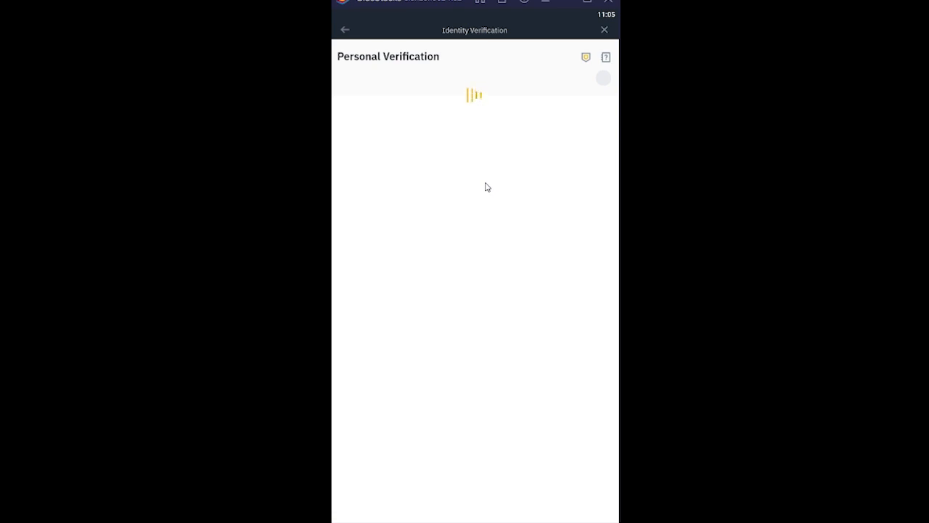
{"action": "left_click", "coordinate": [344, 30]}
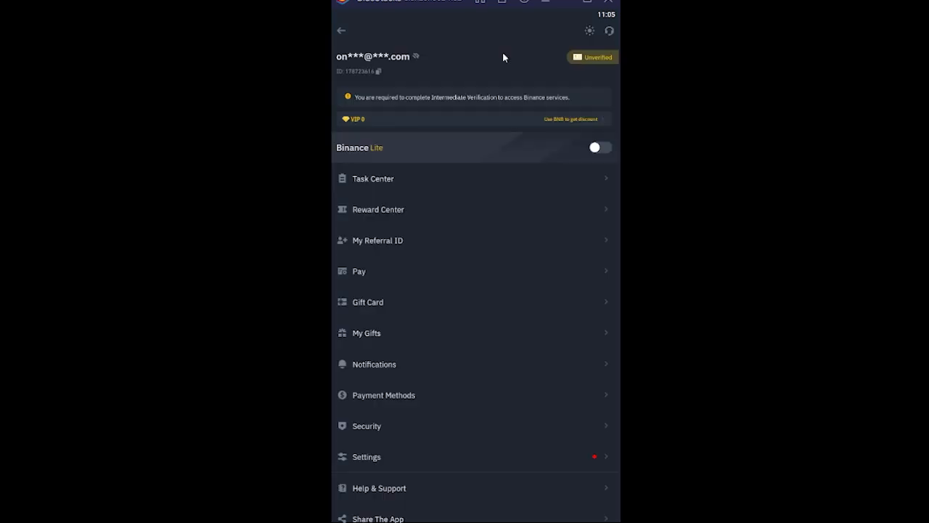